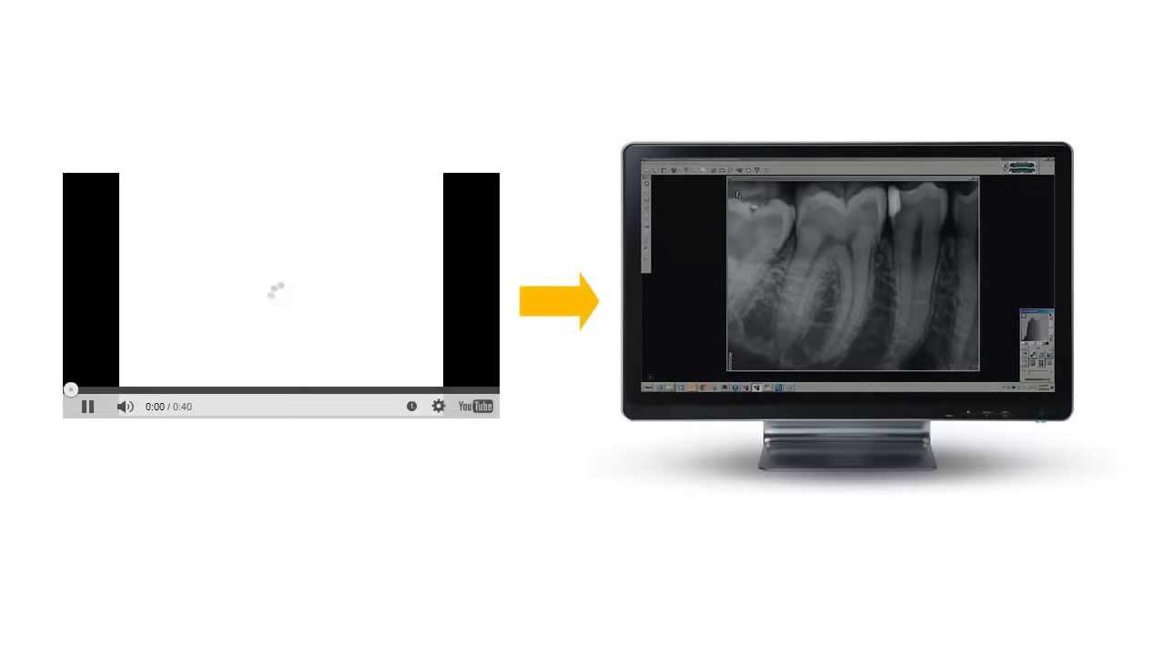
pyautogui.click(88, 408)
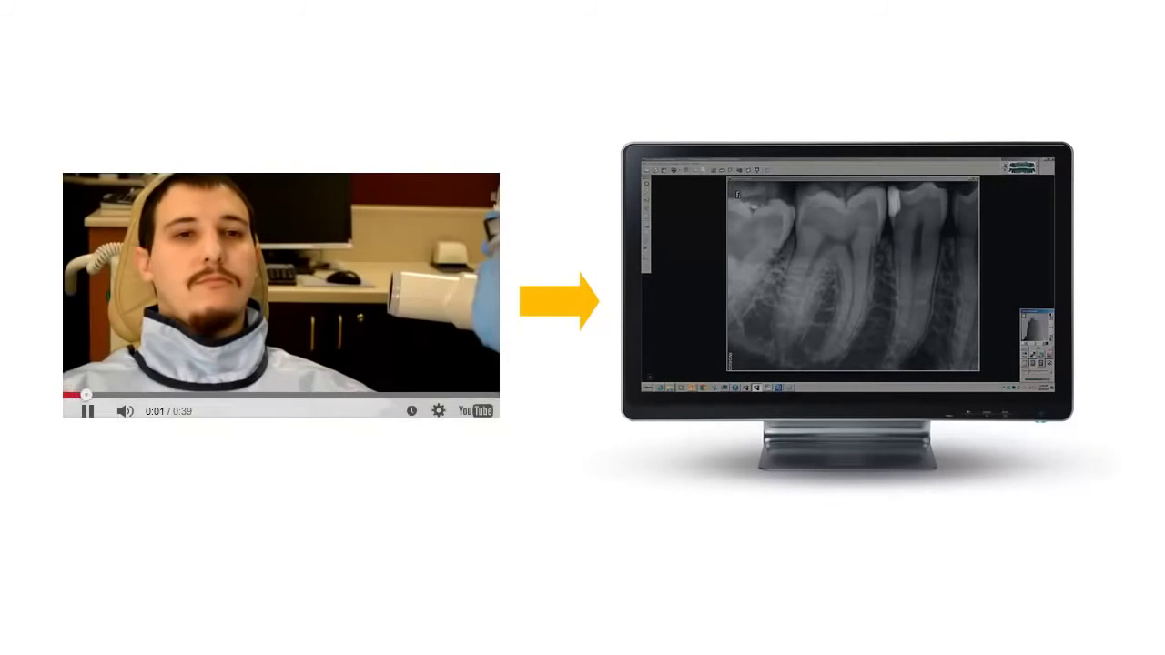